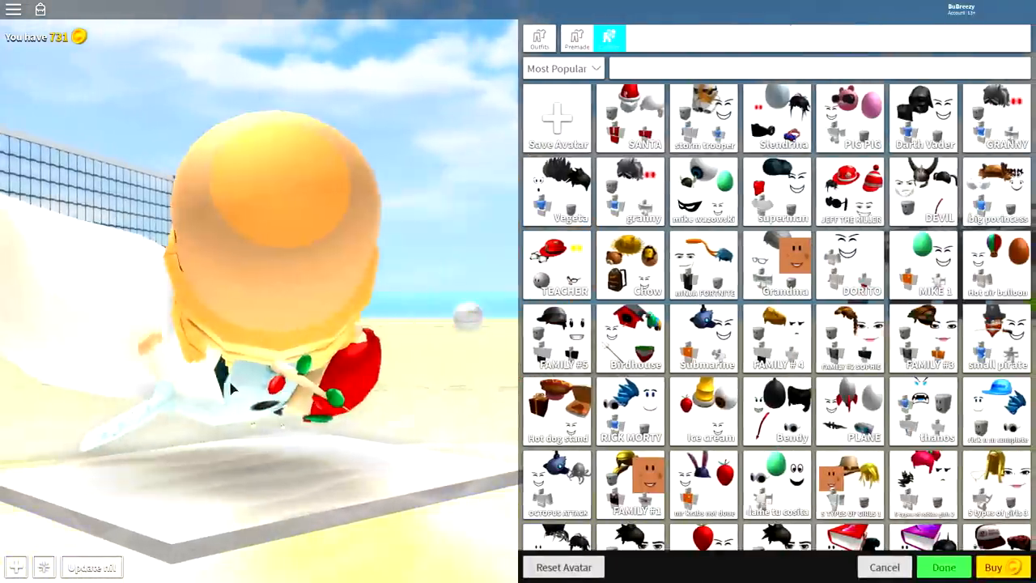
Step: Wear the player's own regular Roblox avatar, confirming in the Wear dialog
left_click(944, 566)
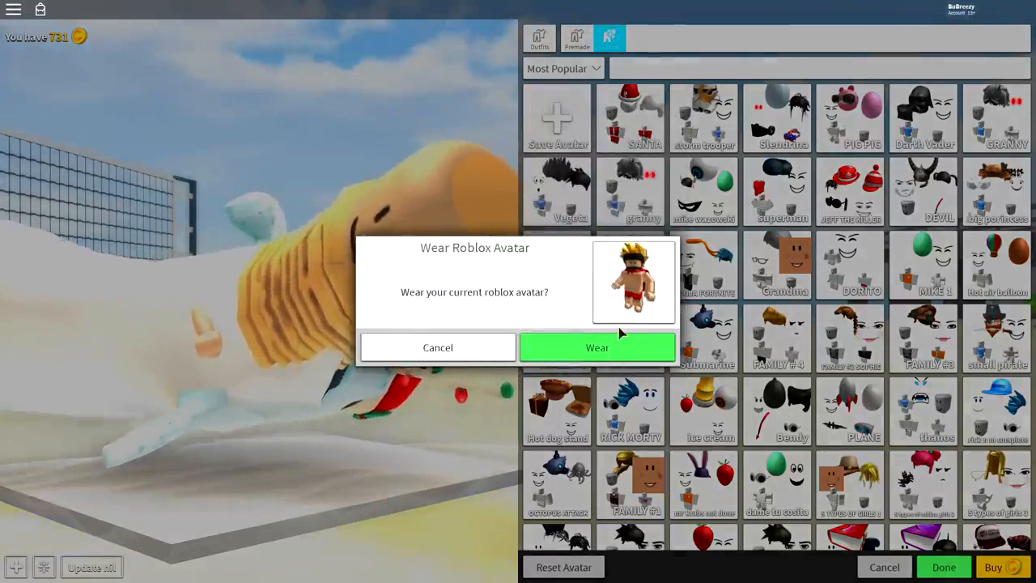
left_click(595, 346)
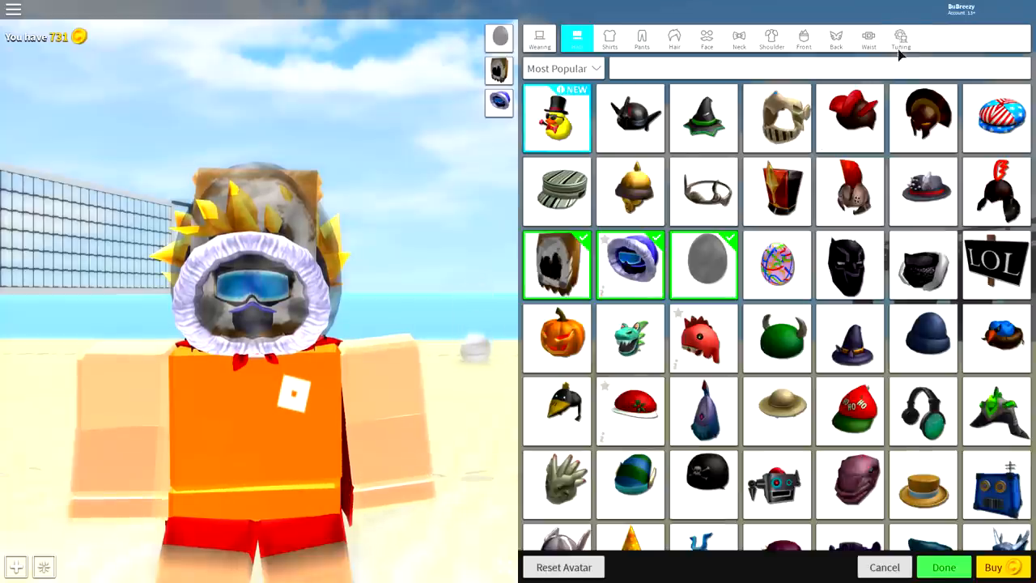
Step: Remove the worn hats, leaving the avatar bare-headed in the Heads category
left_click(900, 39)
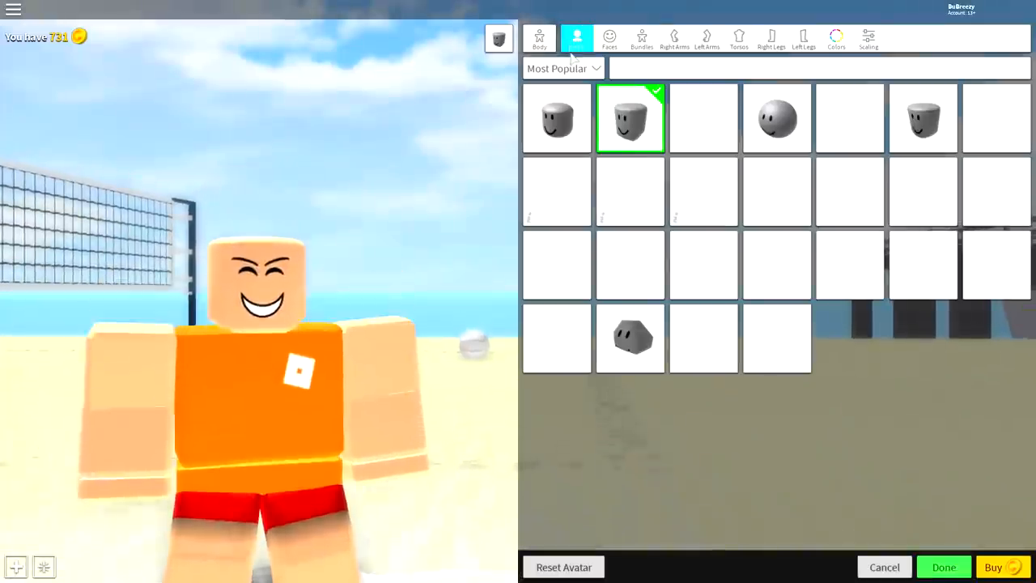
Step: Equip the Woman right arm, left arm and torso via a 'woman' search
left_click(673, 39)
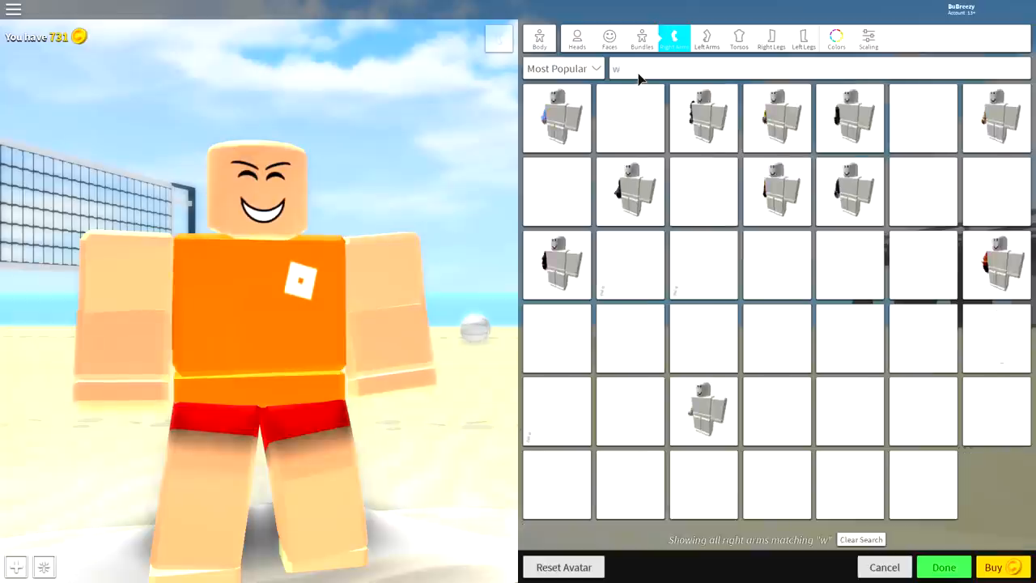
type("oman")
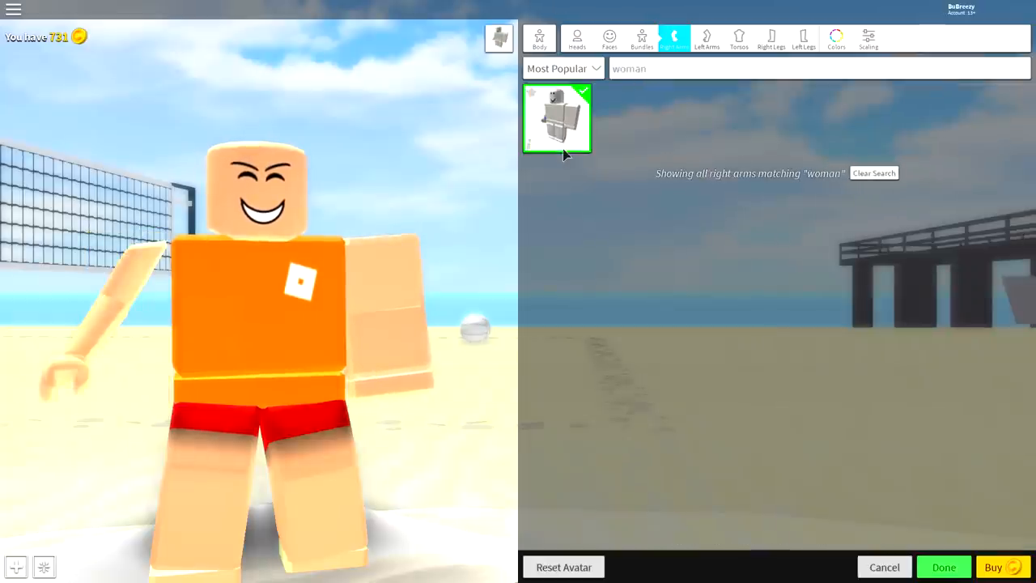
left_click(705, 39)
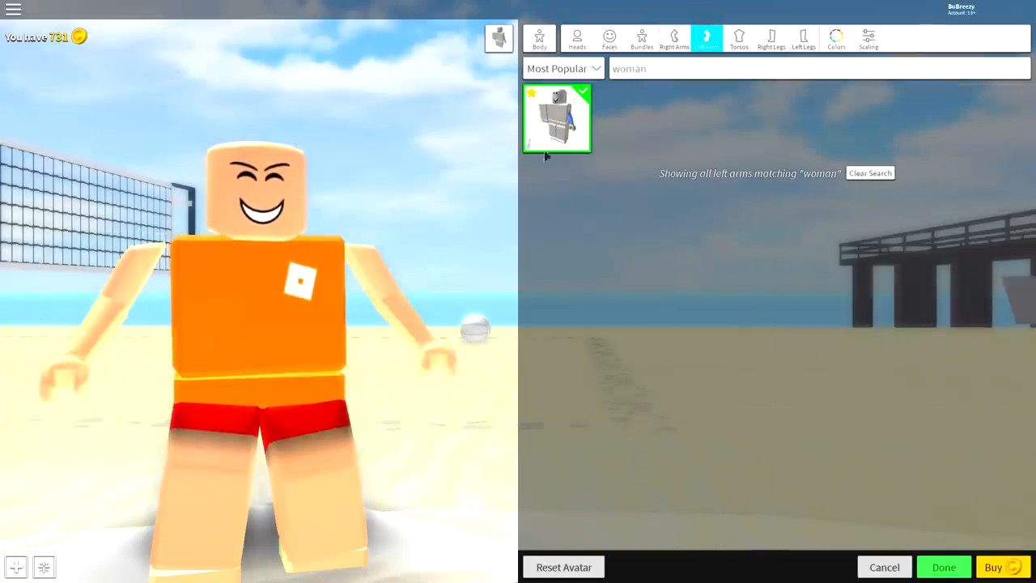
left_click(738, 39)
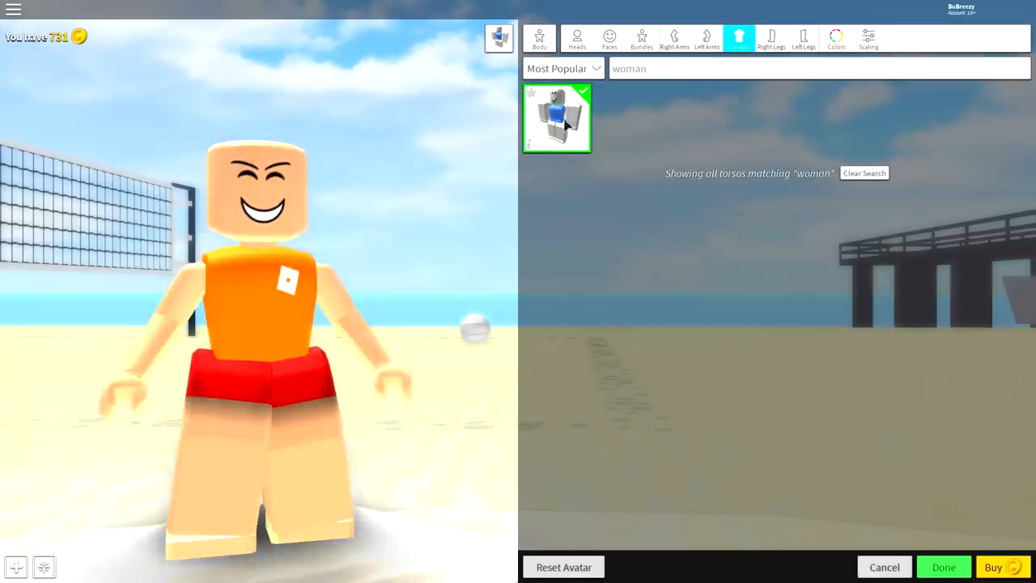
Step: Equip Korblox Deathspeaker right and left legs via a 'korb' search
left_click(865, 171)
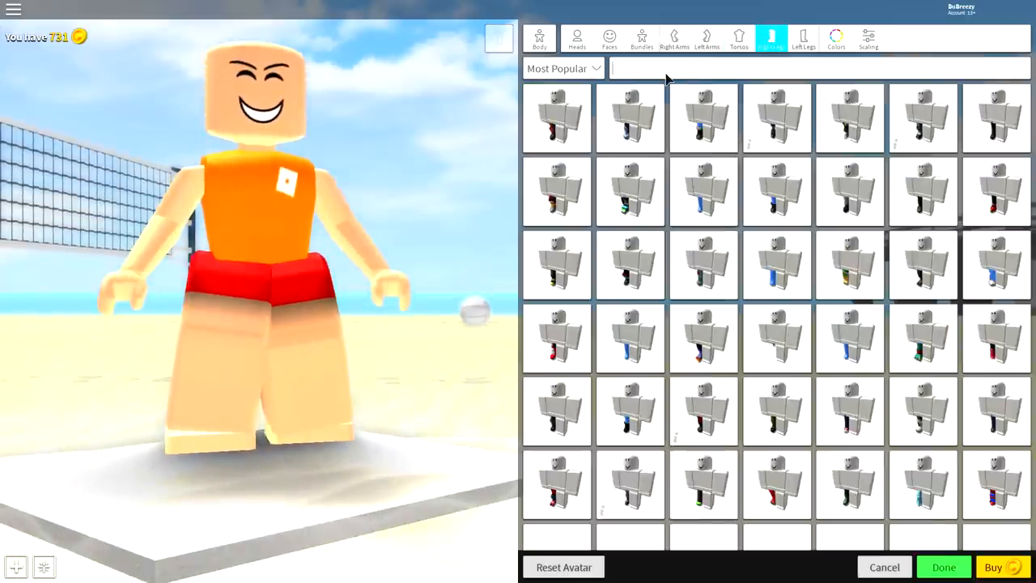
type("korb")
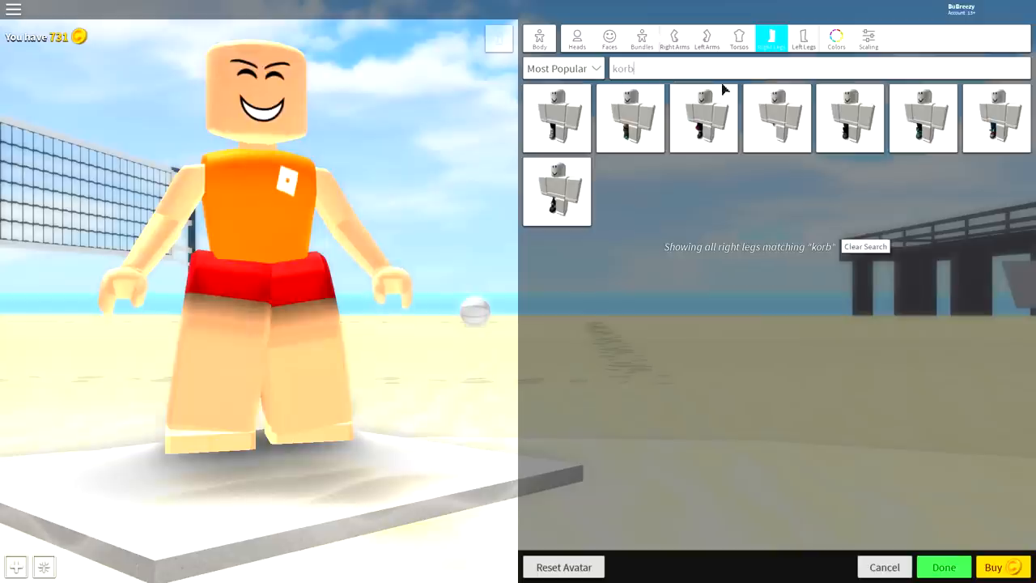
left_click(777, 118)
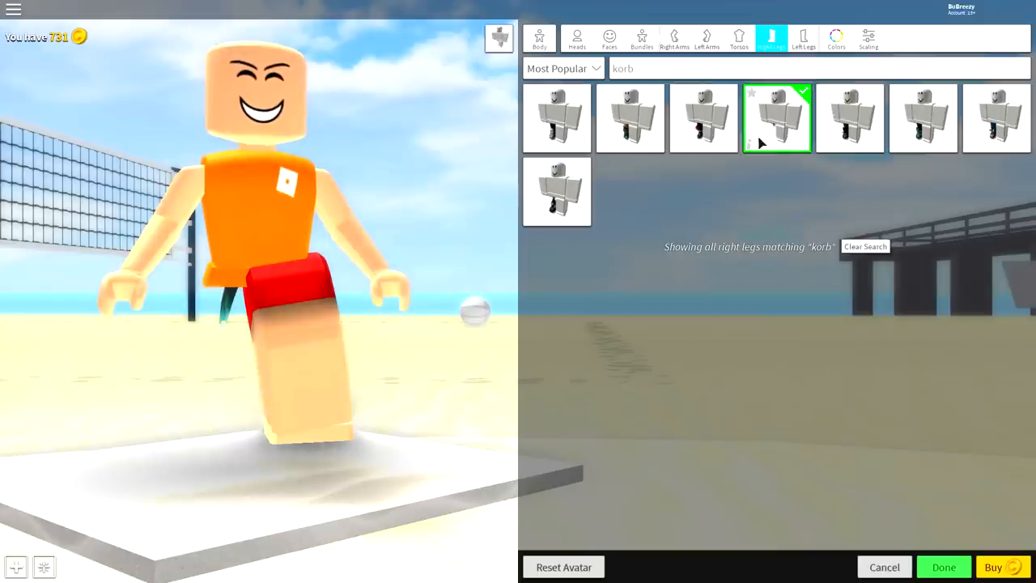
left_click(777, 118)
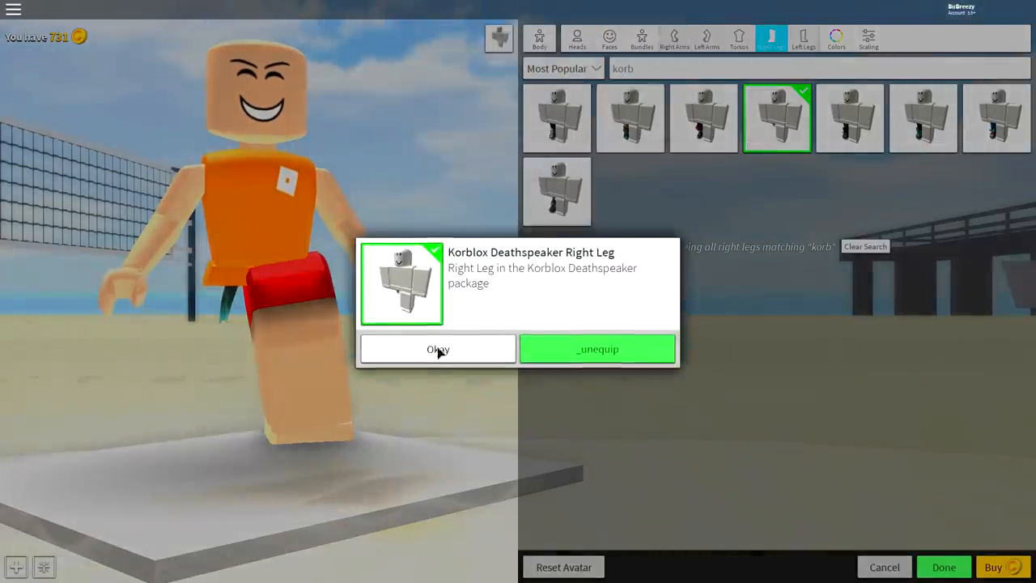
left_click(437, 350)
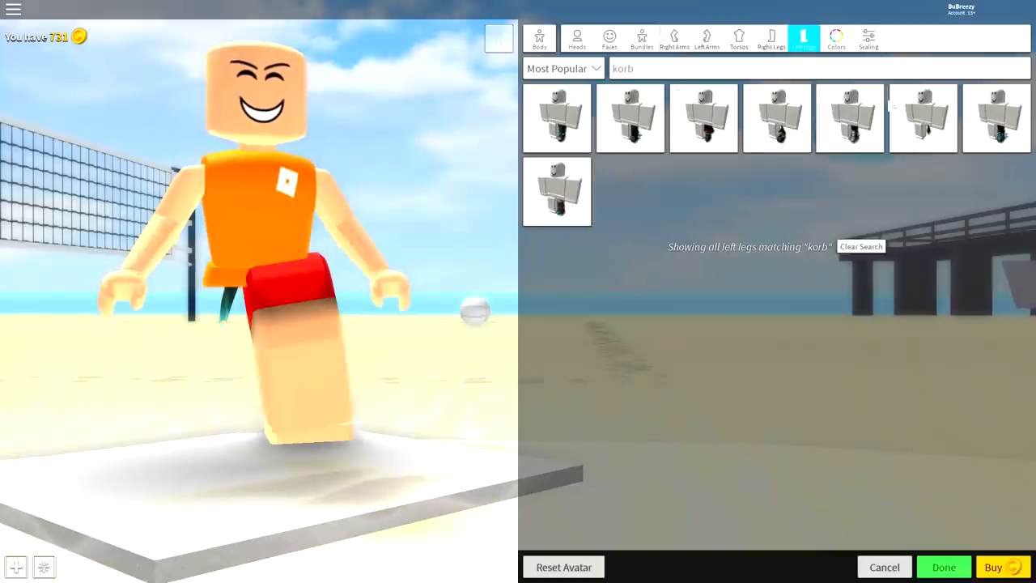
left_click(923, 118)
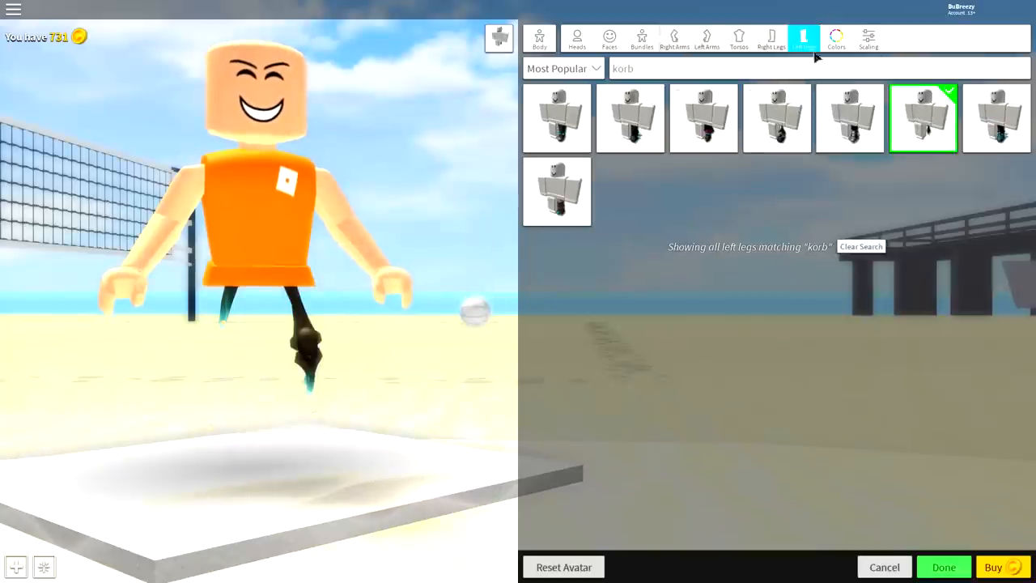
Step: Make the skin white and set head scale to maximum with minimum body width
left_click(835, 39)
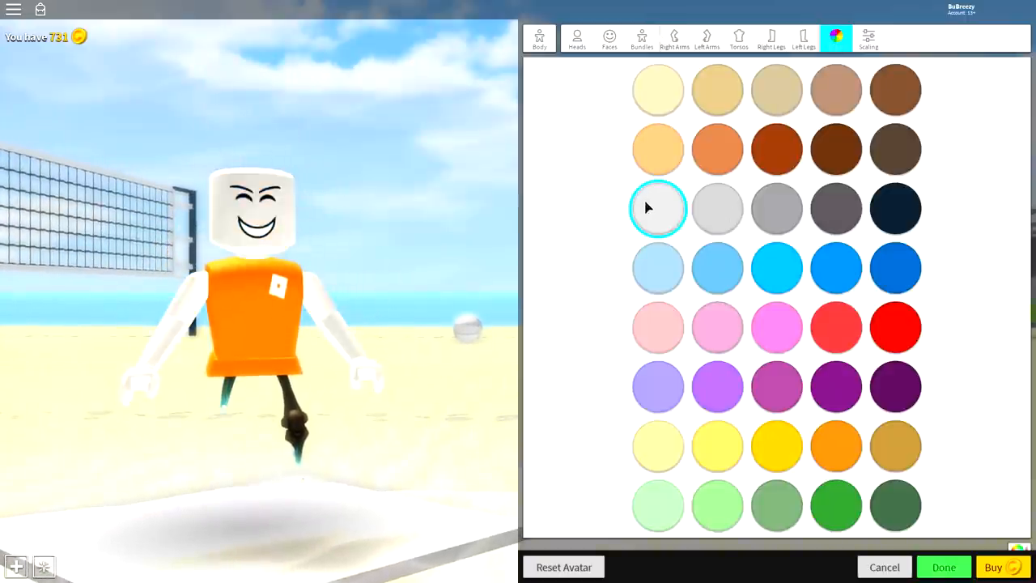
left_click(867, 39)
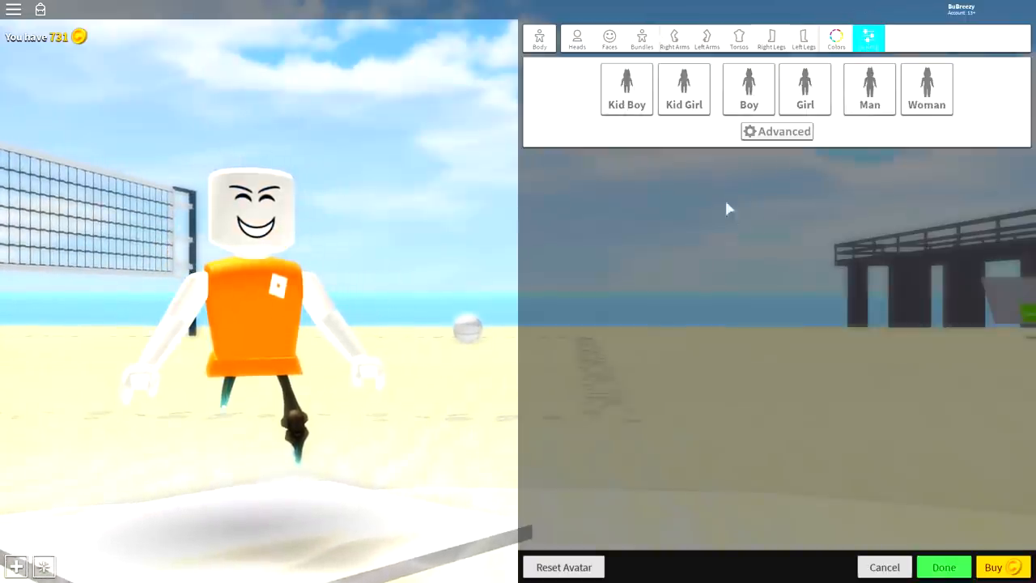
left_click(778, 131)
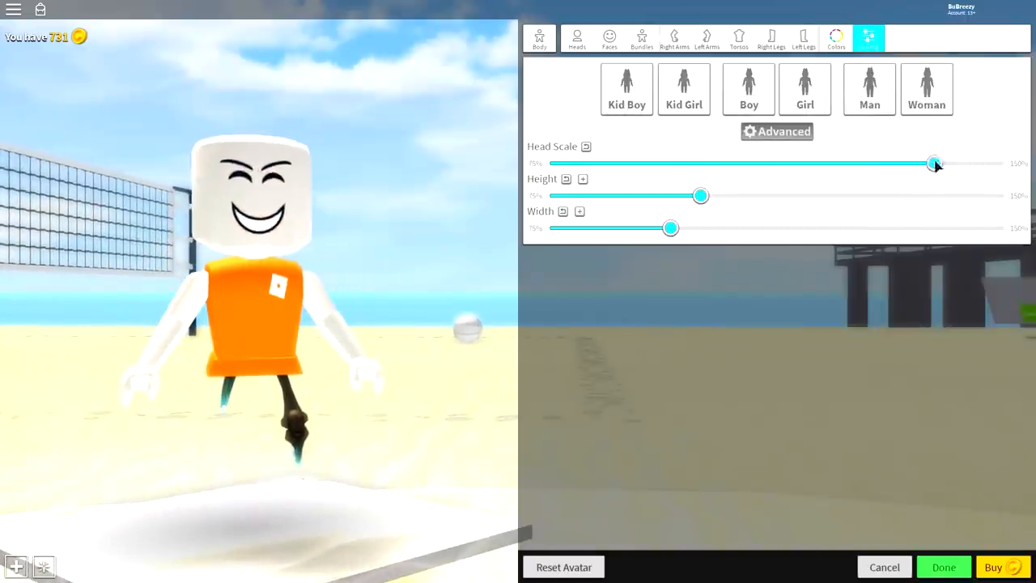
left_click_drag(936, 162, 958, 162)
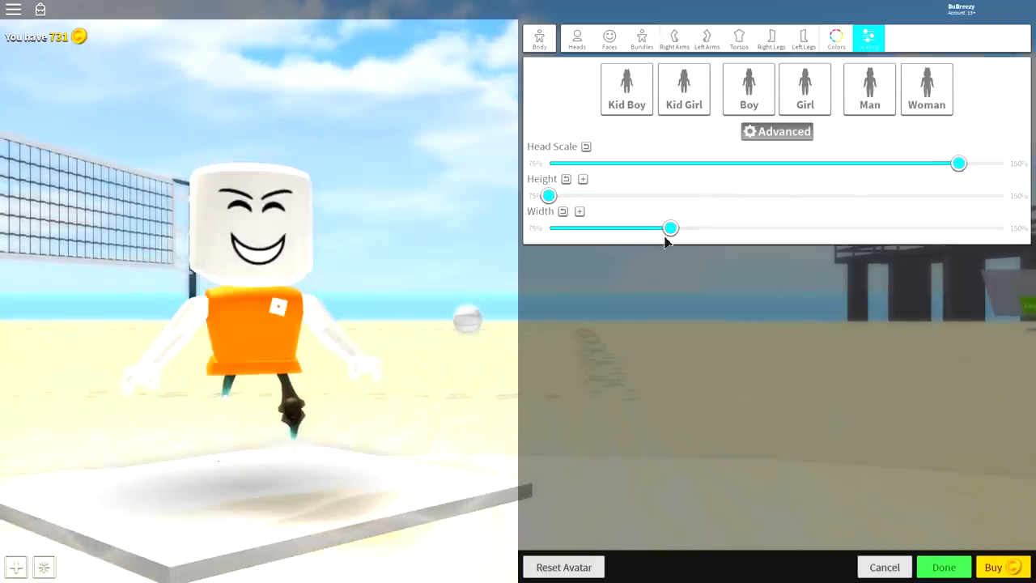
left_click_drag(670, 227, 549, 226)
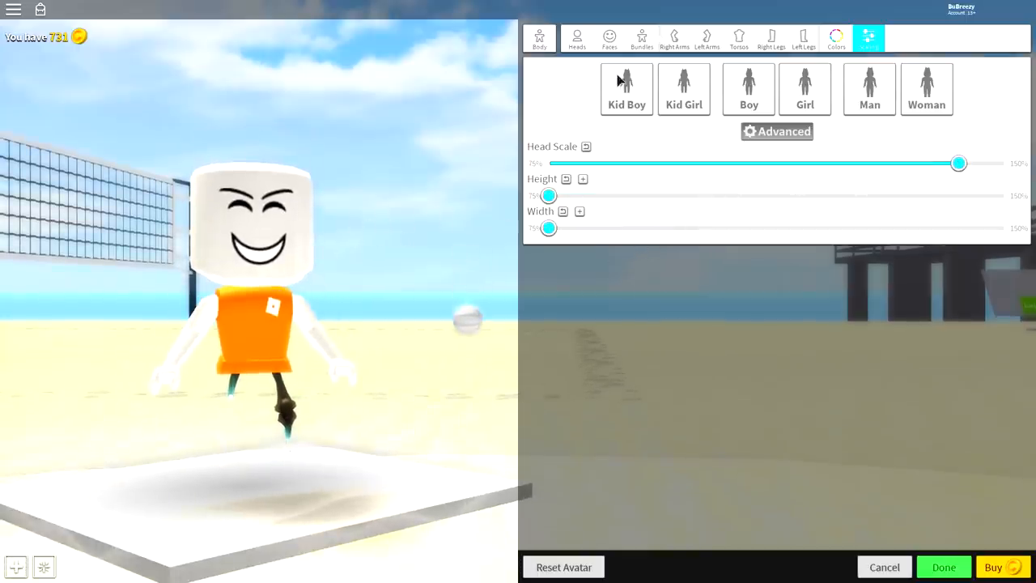
Step: Choose the Headless head, then search hats for 'headless' with no results
left_click(577, 39)
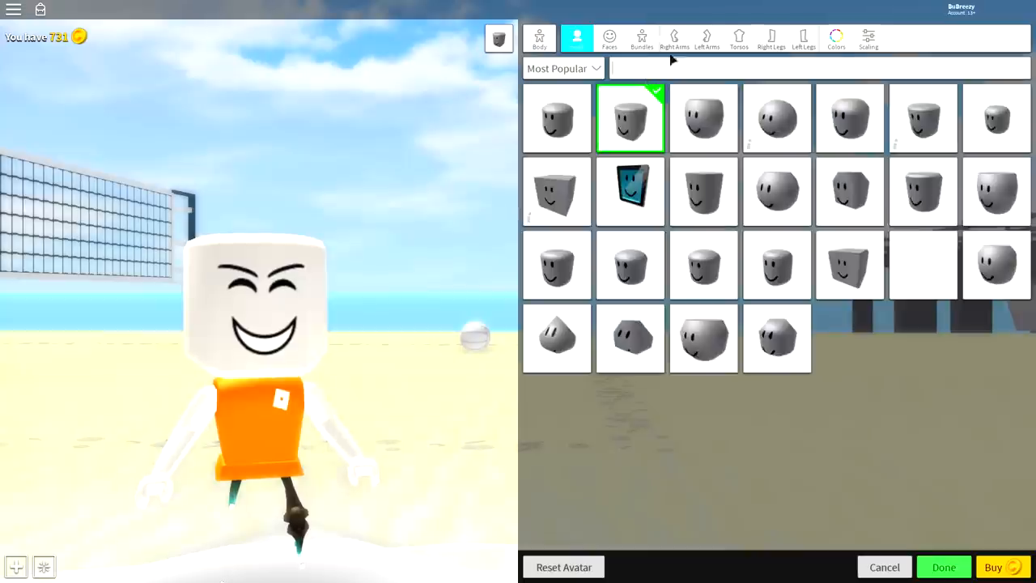
left_click(922, 265)
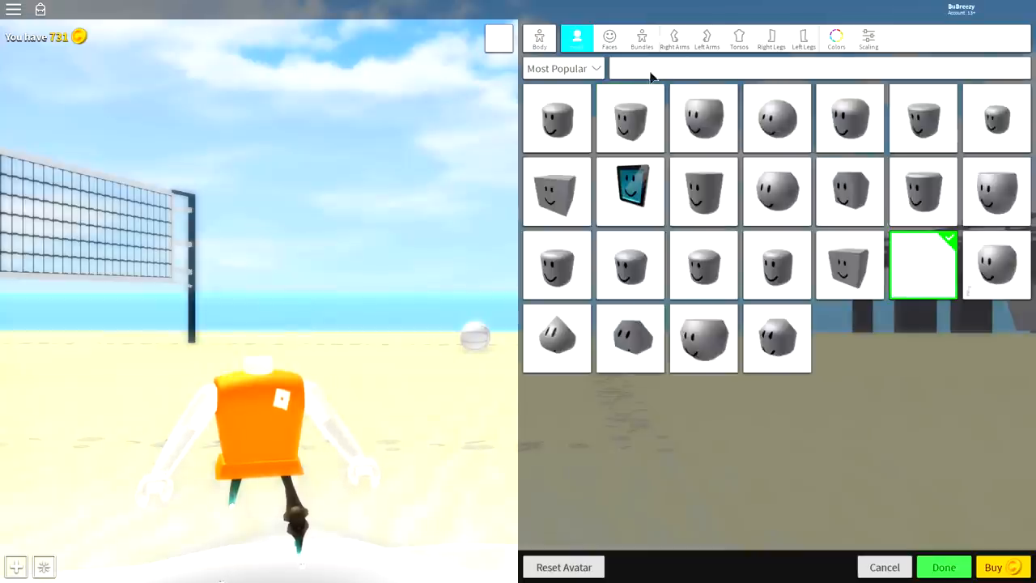
type("headless")
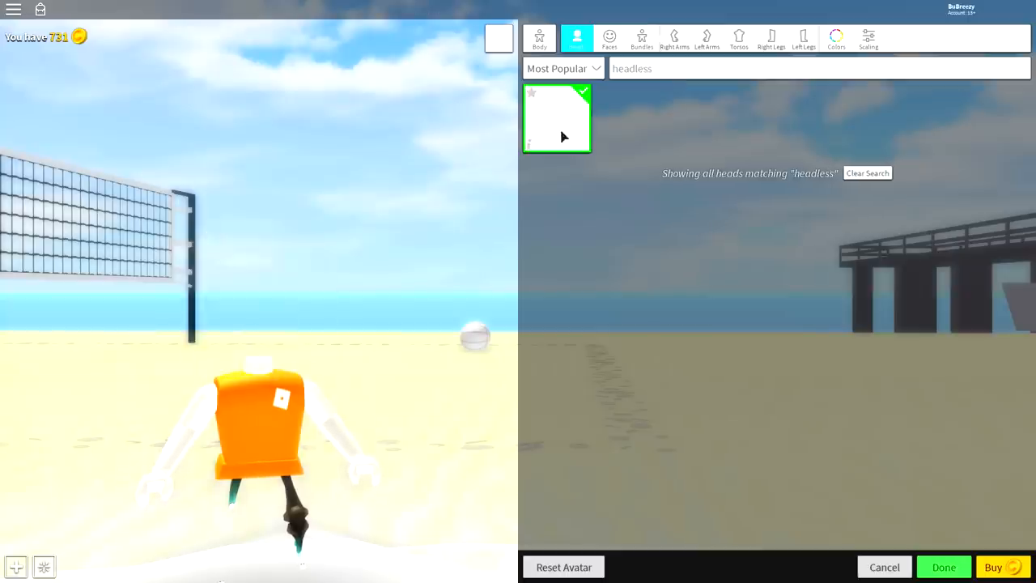
left_click(557, 116)
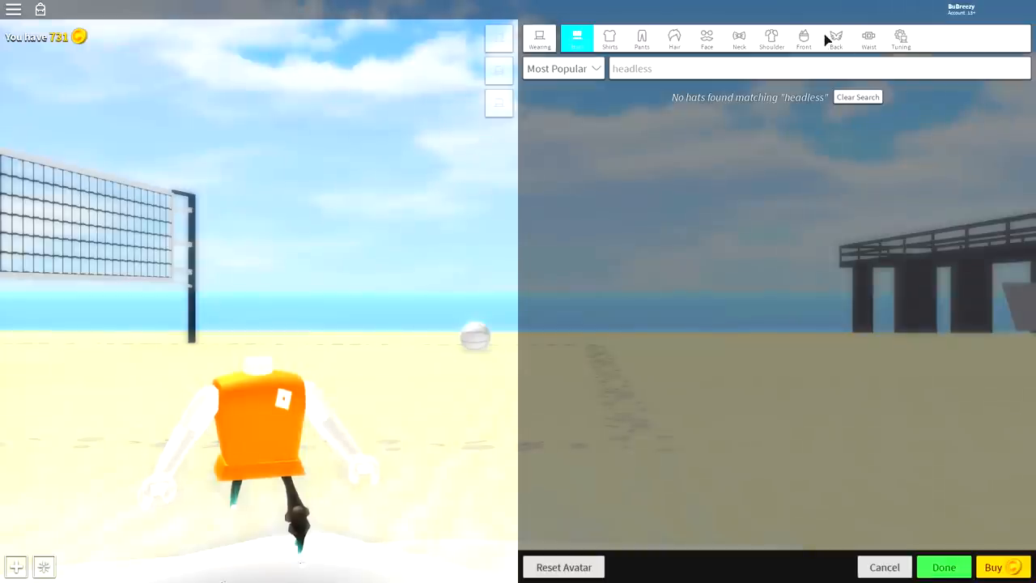
Step: Put on the Festive Narwhal back accessory and dismiss its notice
left_click(836, 39)
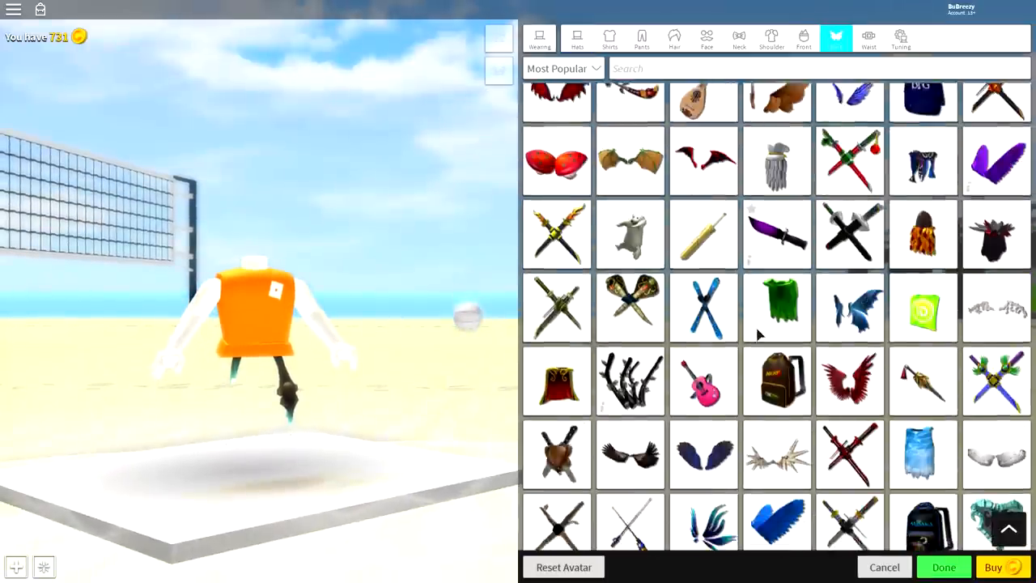
scroll("down", 3)
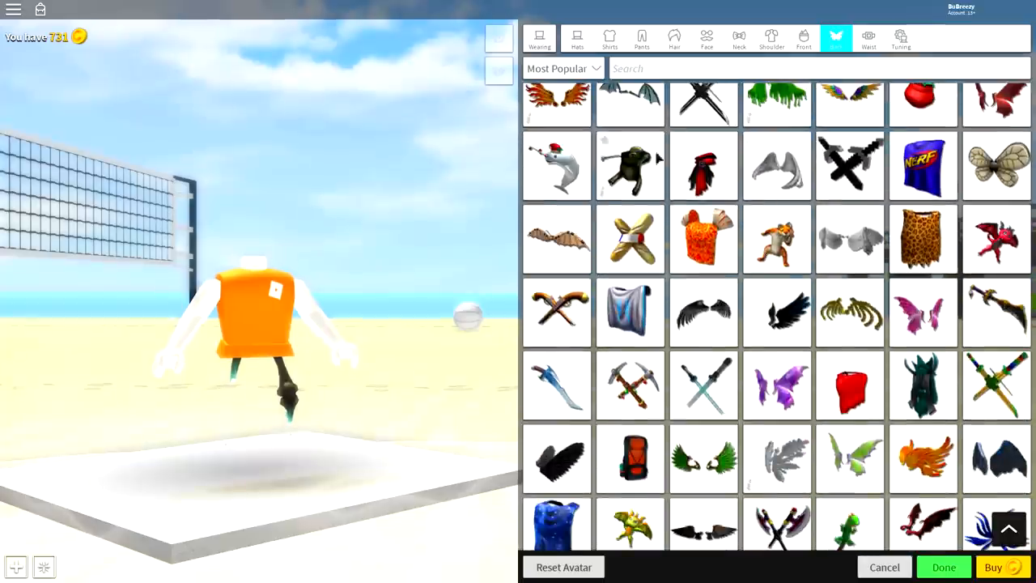
left_click(557, 165)
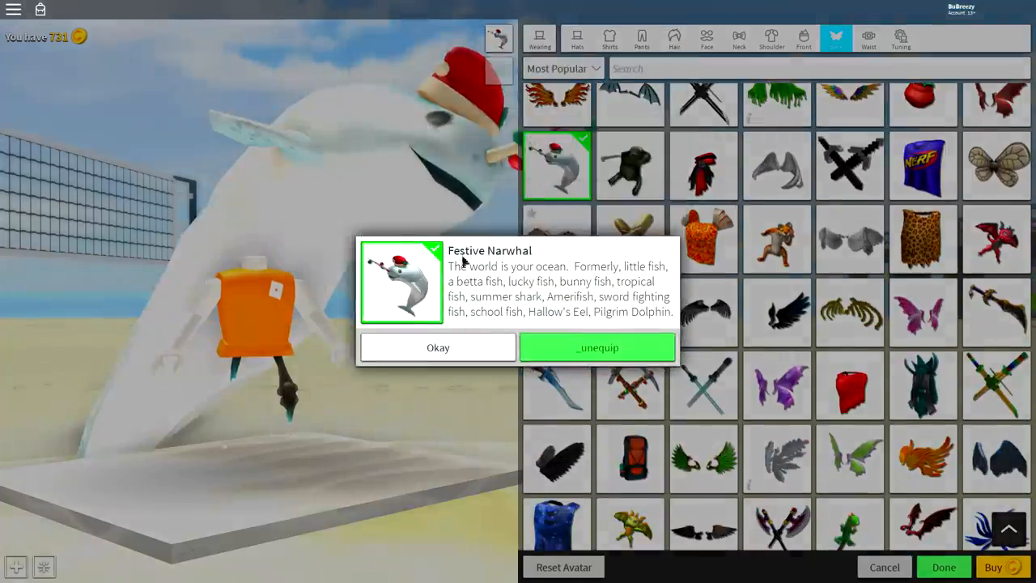
left_click(437, 346)
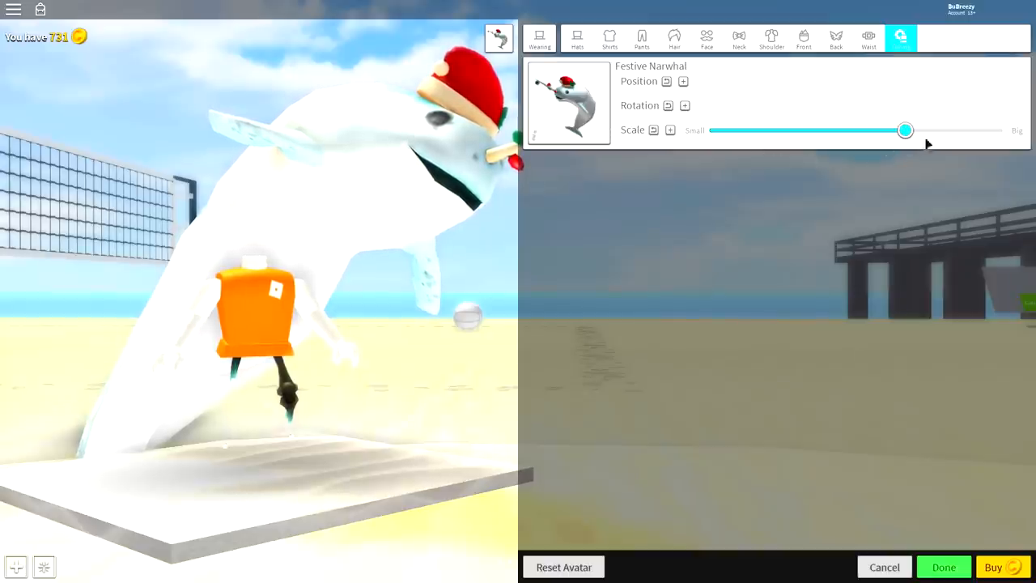
Step: Enlarge the narwhal, rotate it to lie flat and lower it onto the sand
left_click_drag(904, 129, 957, 129)
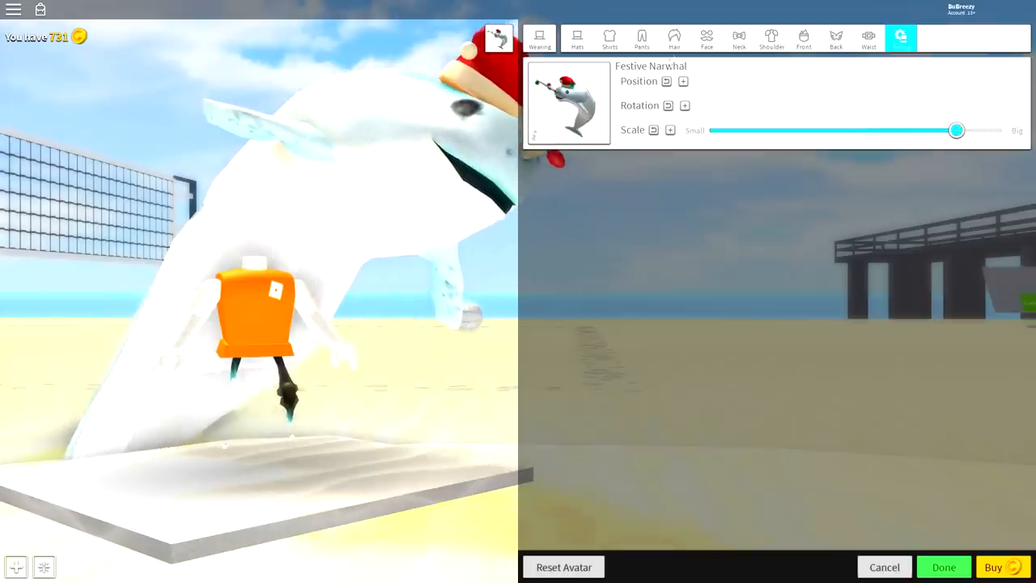
left_click(683, 81)
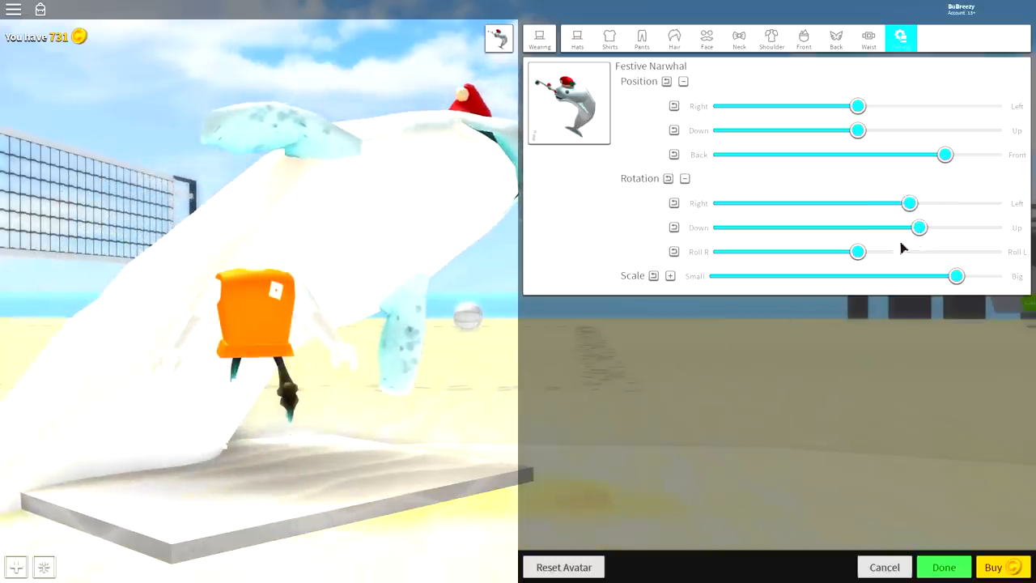
left_click_drag(858, 252, 939, 253)
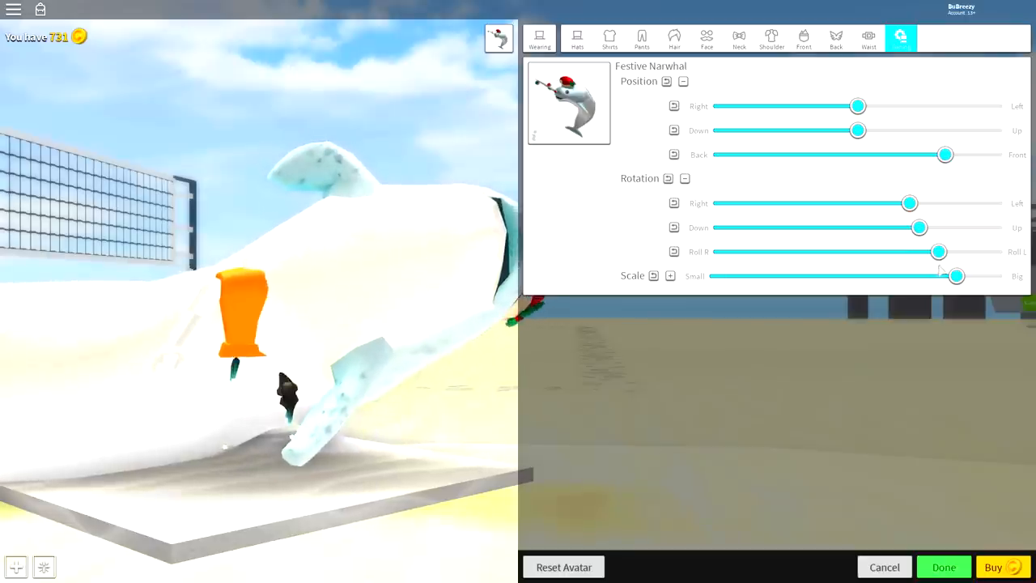
left_click_drag(909, 204, 956, 204)
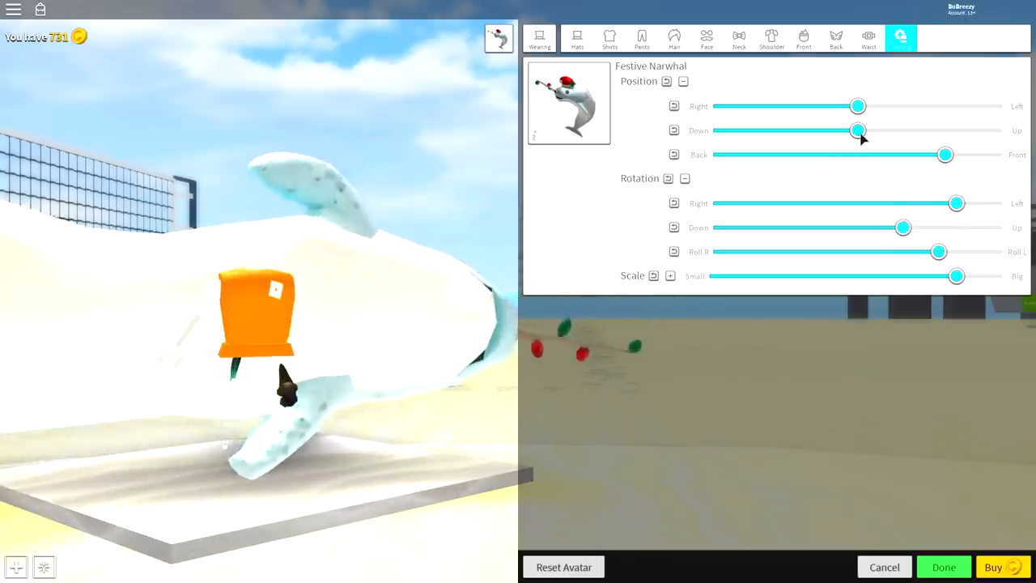
left_click_drag(858, 129, 829, 129)
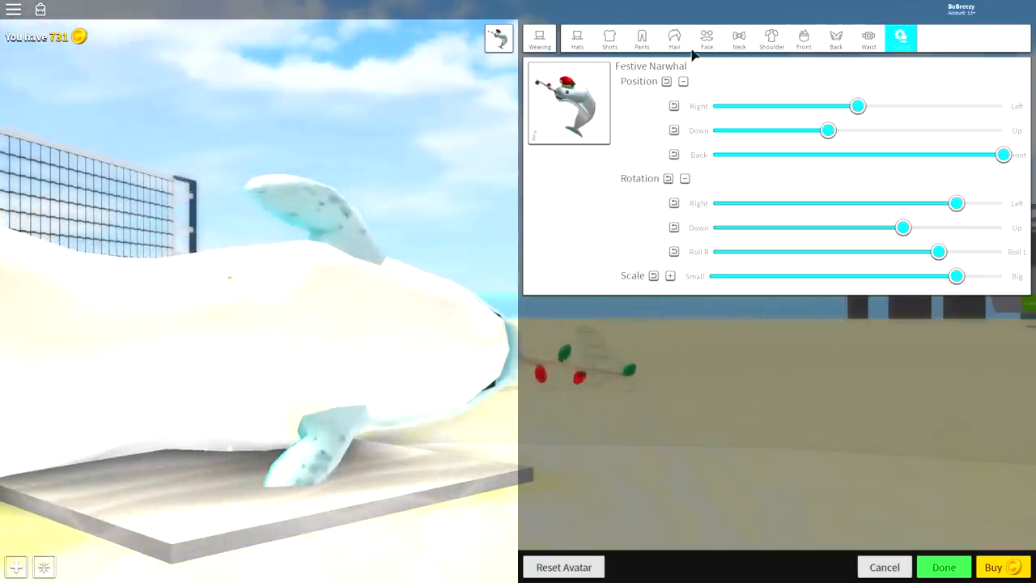
Step: Search 'extend', wear the Head Extension hat and show the worn items' adjustments
left_click(576, 38)
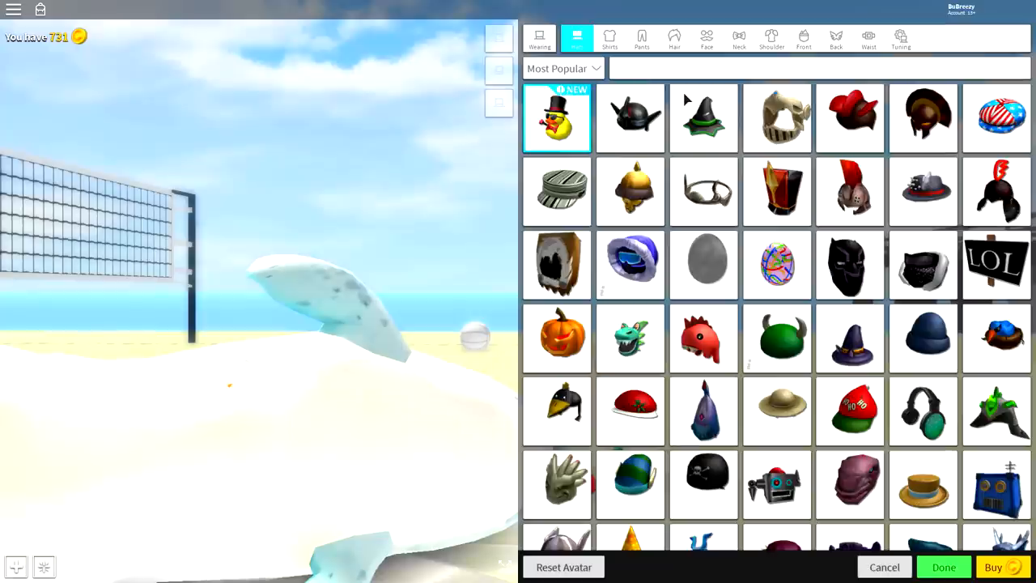
type("extend")
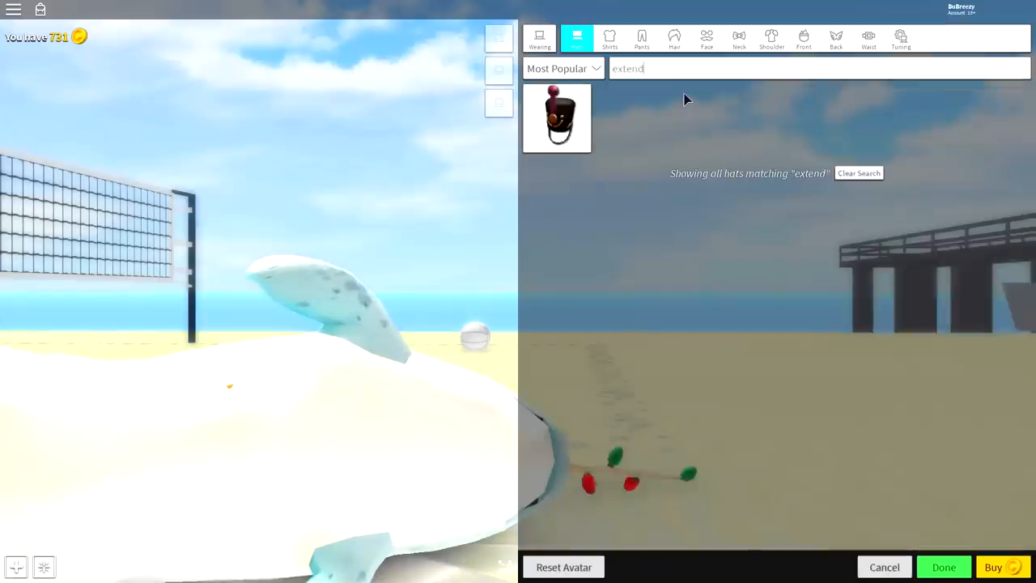
left_click(632, 116)
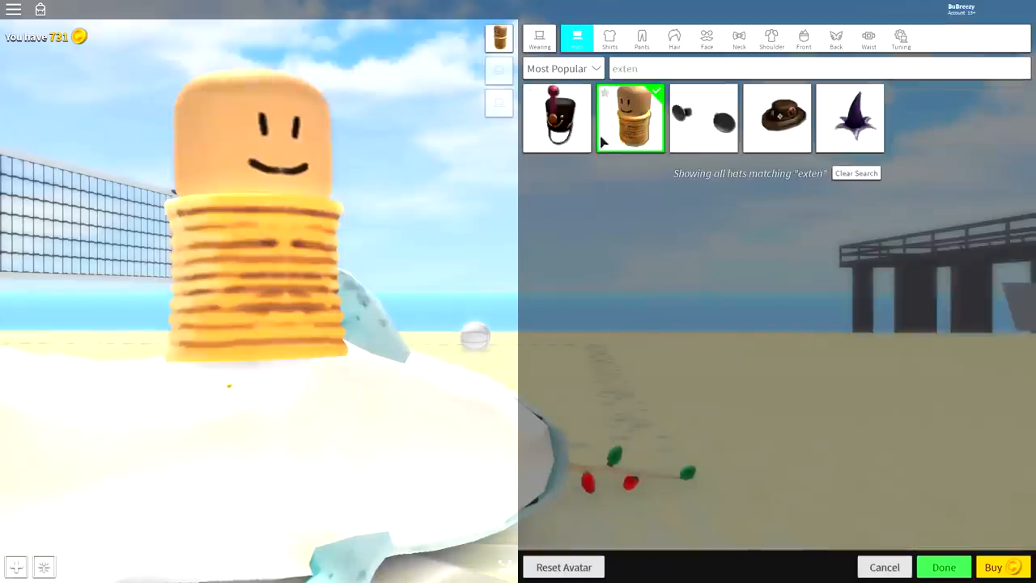
left_click(632, 117)
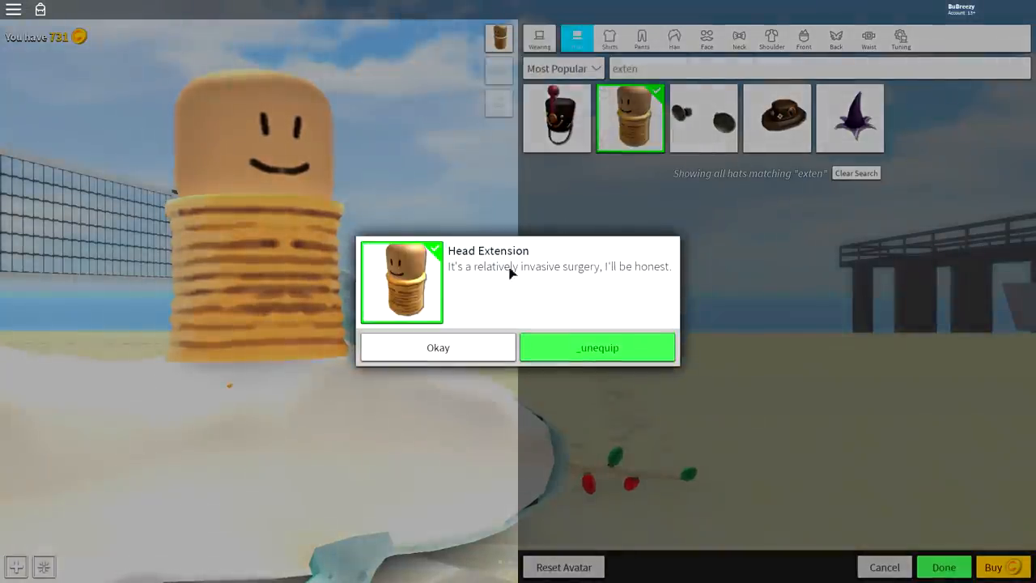
left_click(437, 346)
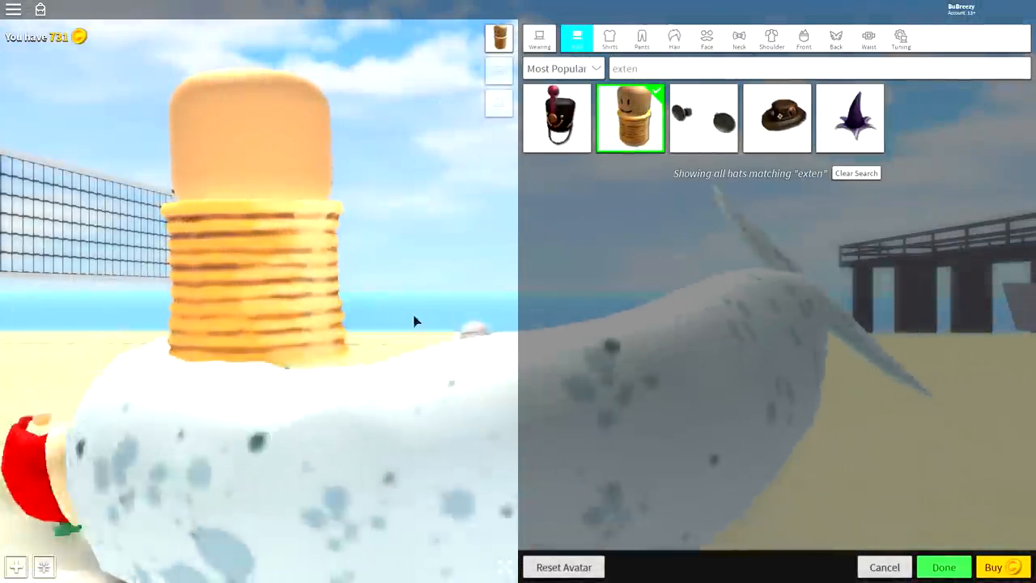
left_click(900, 37)
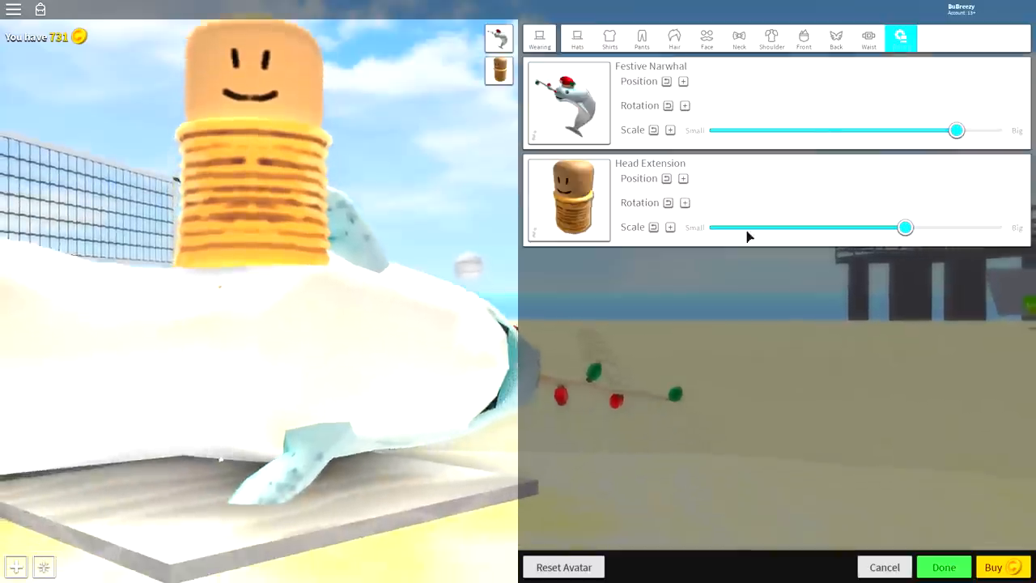
Step: Lay the Head Extension on its side and slide it to stick out the narwhal's front
left_click(683, 178)
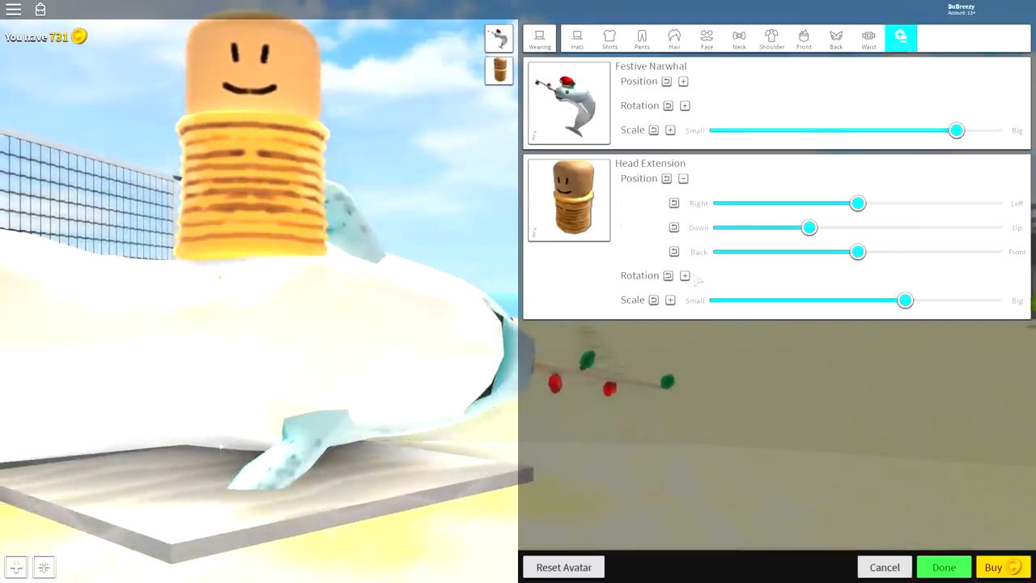
left_click(683, 276)
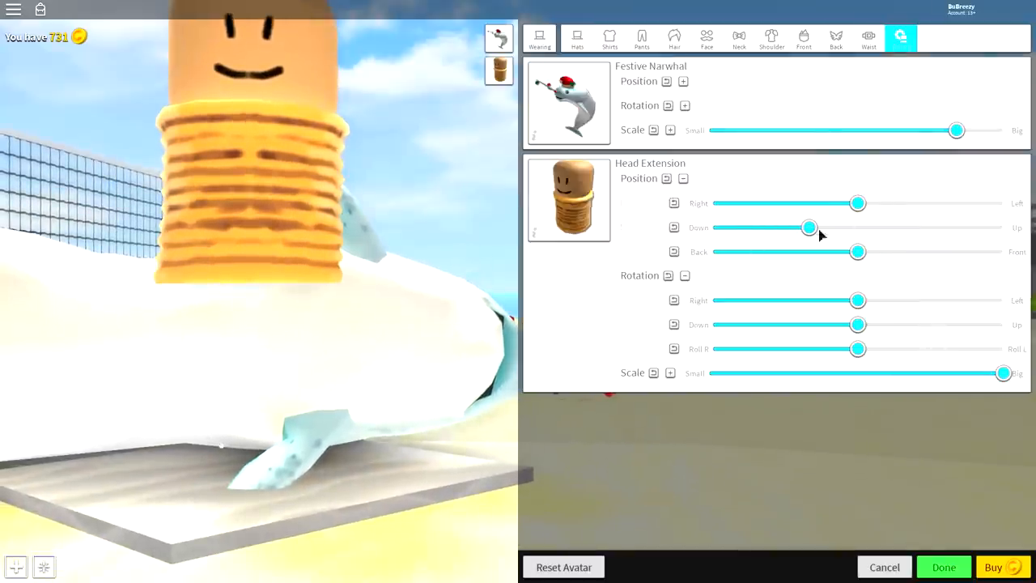
left_click_drag(858, 323, 909, 324)
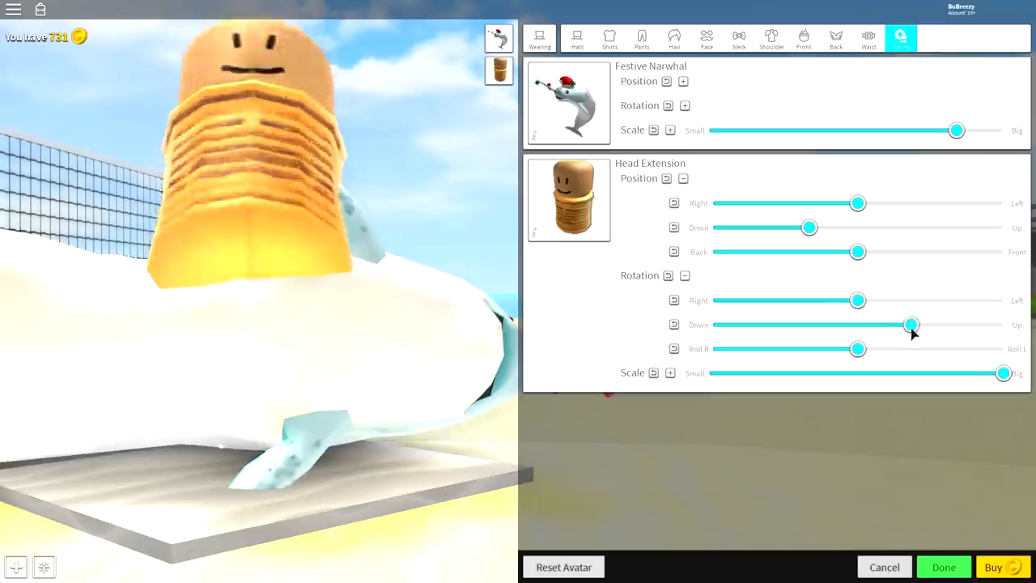
left_click_drag(913, 324, 861, 323)
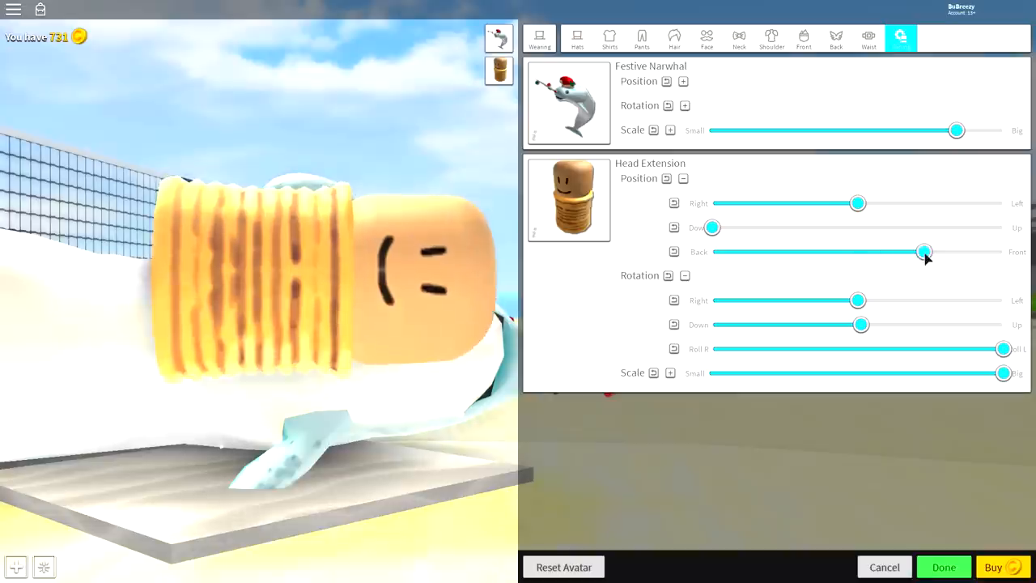
left_click_drag(858, 204, 1003, 204)
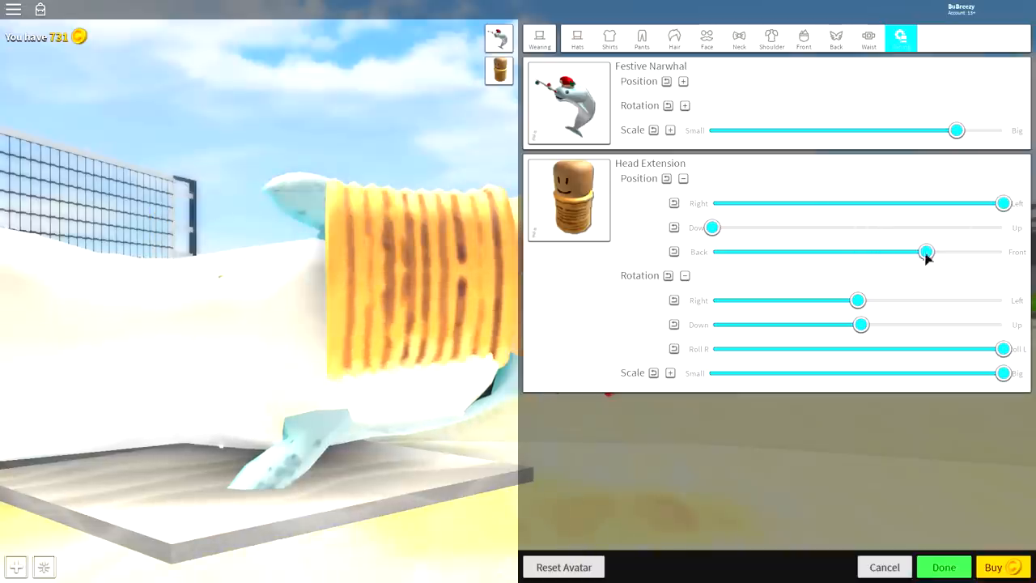
left_click_drag(926, 252, 877, 252)
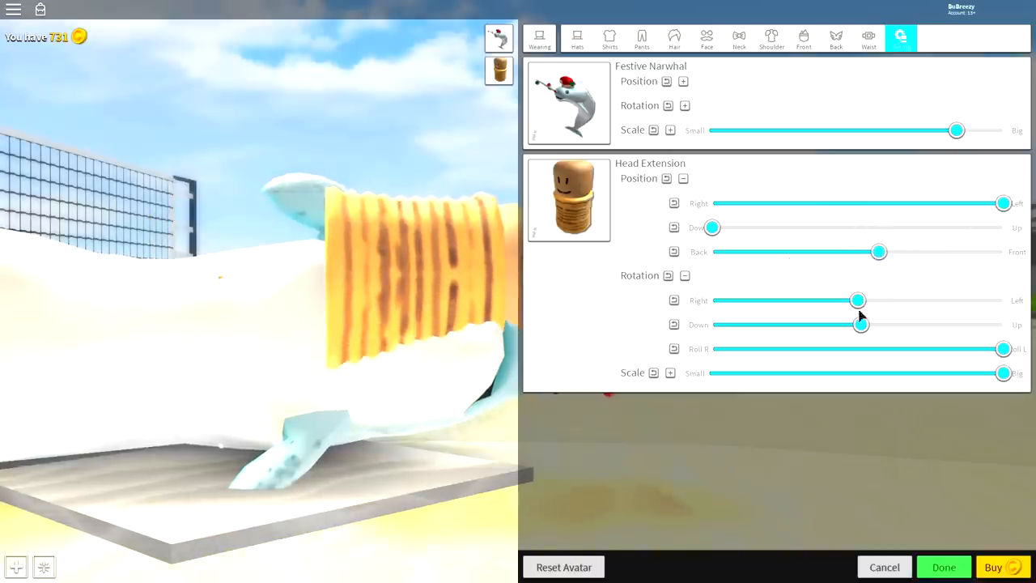
left_click_drag(858, 299, 845, 299)
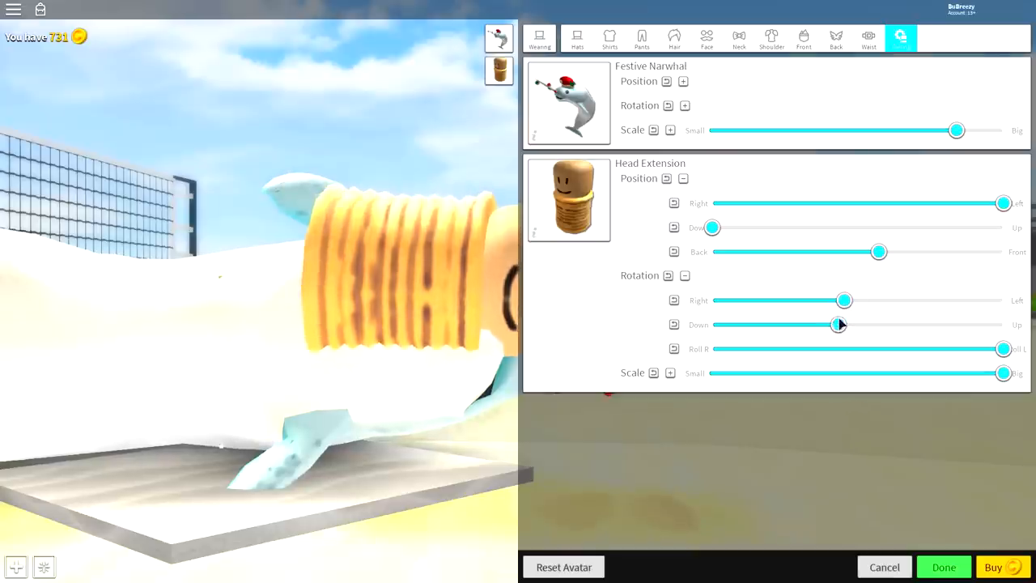
left_click_drag(839, 323, 867, 324)
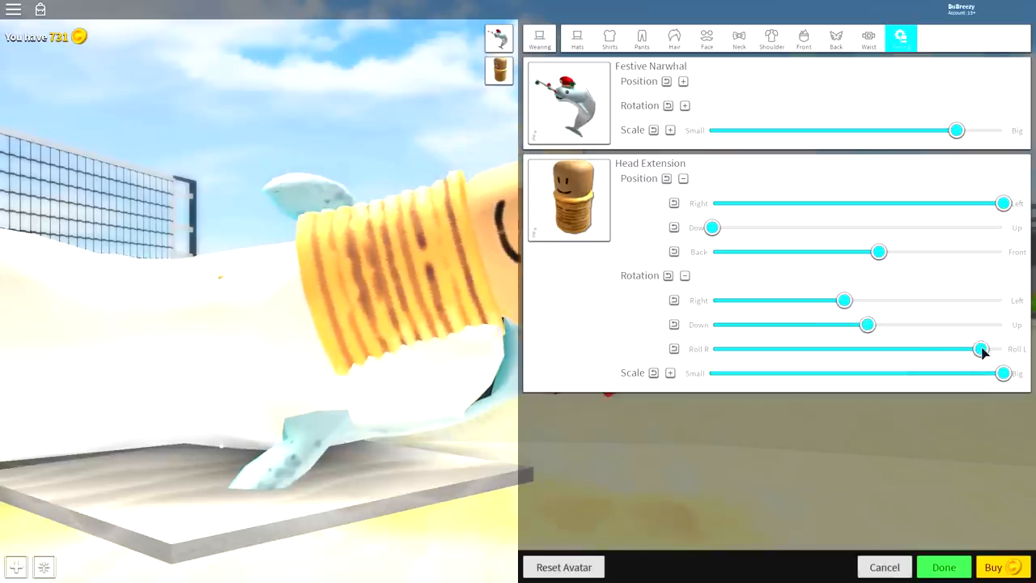
Step: Enlarge the narwhal a bit more and finish editing the avatar
left_click(683, 81)
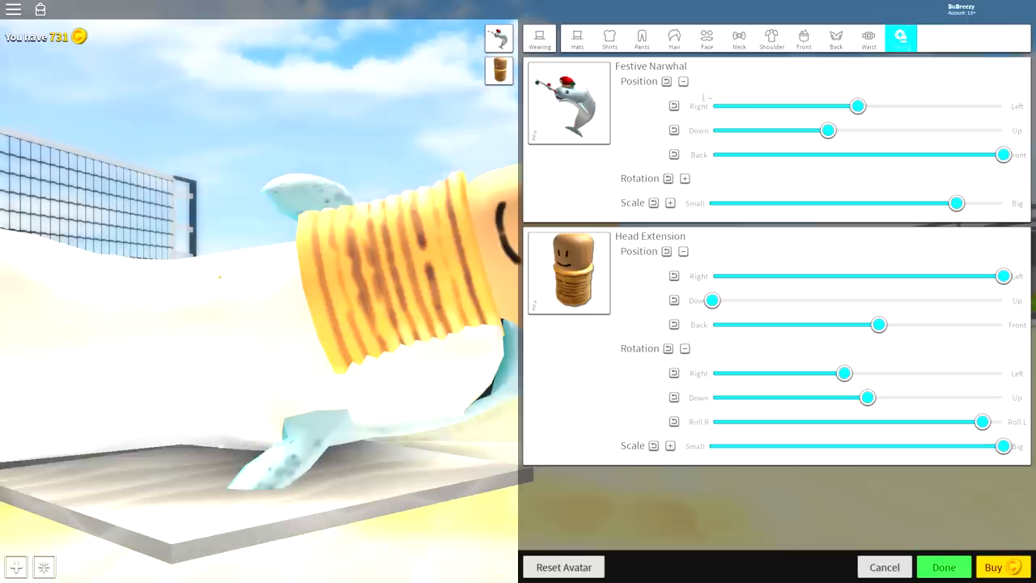
left_click_drag(829, 130, 874, 129)
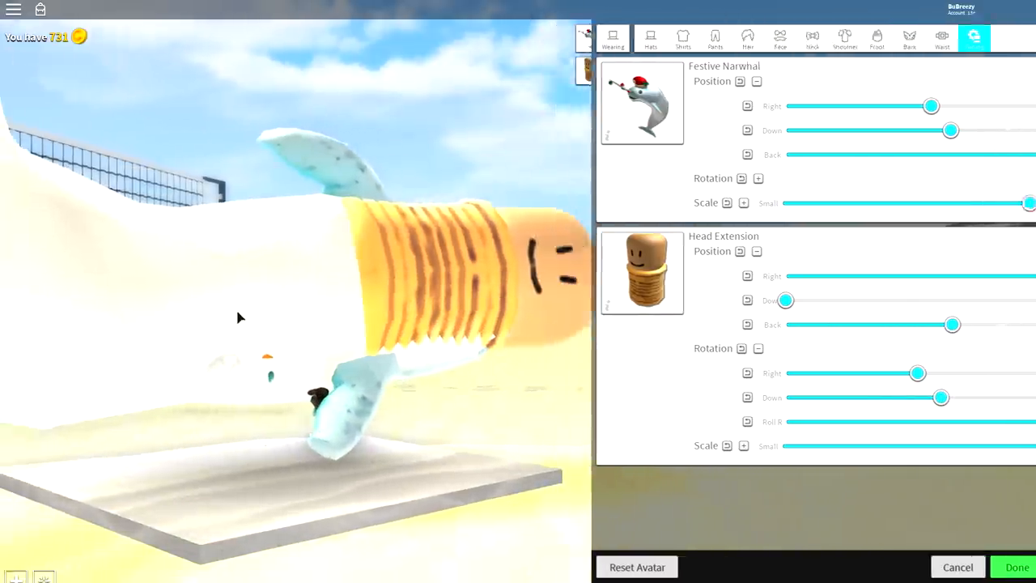
left_click(1016, 566)
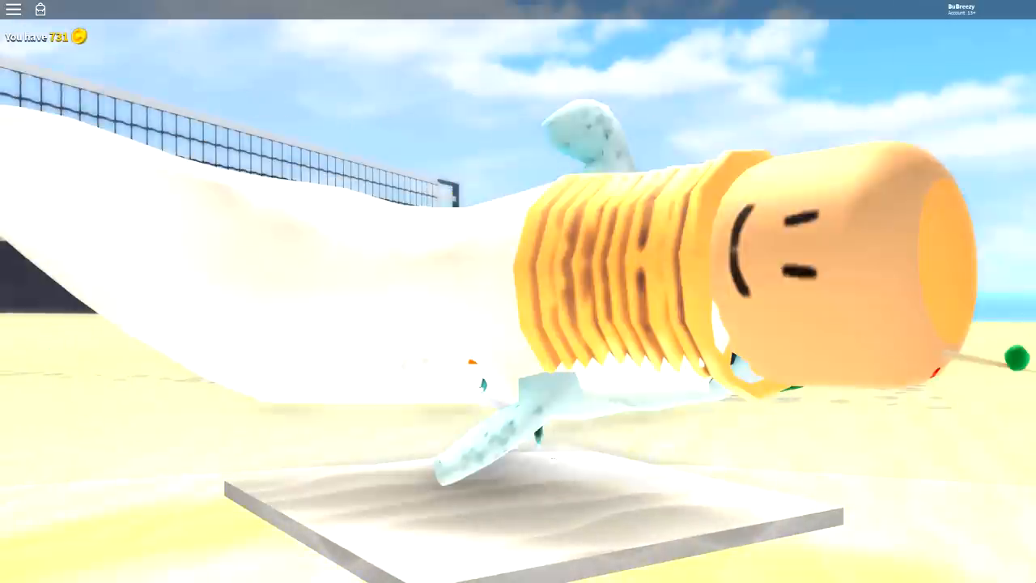